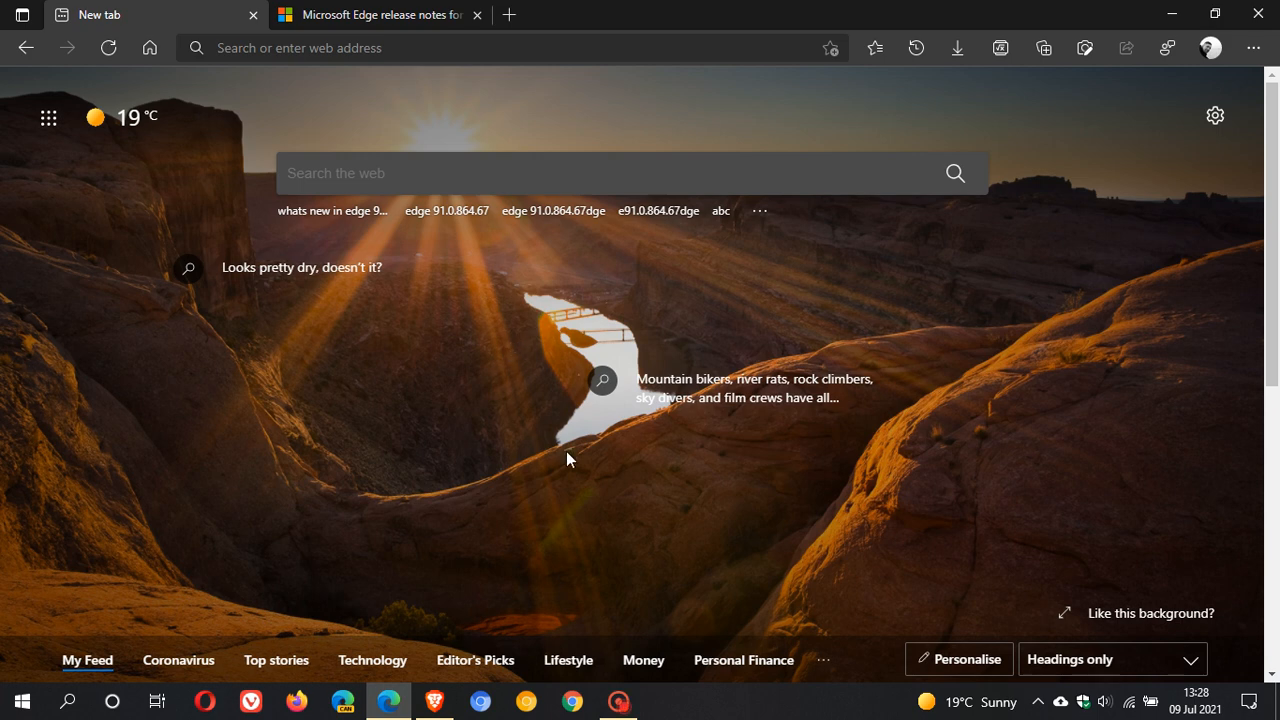
mouse_move(530, 432)
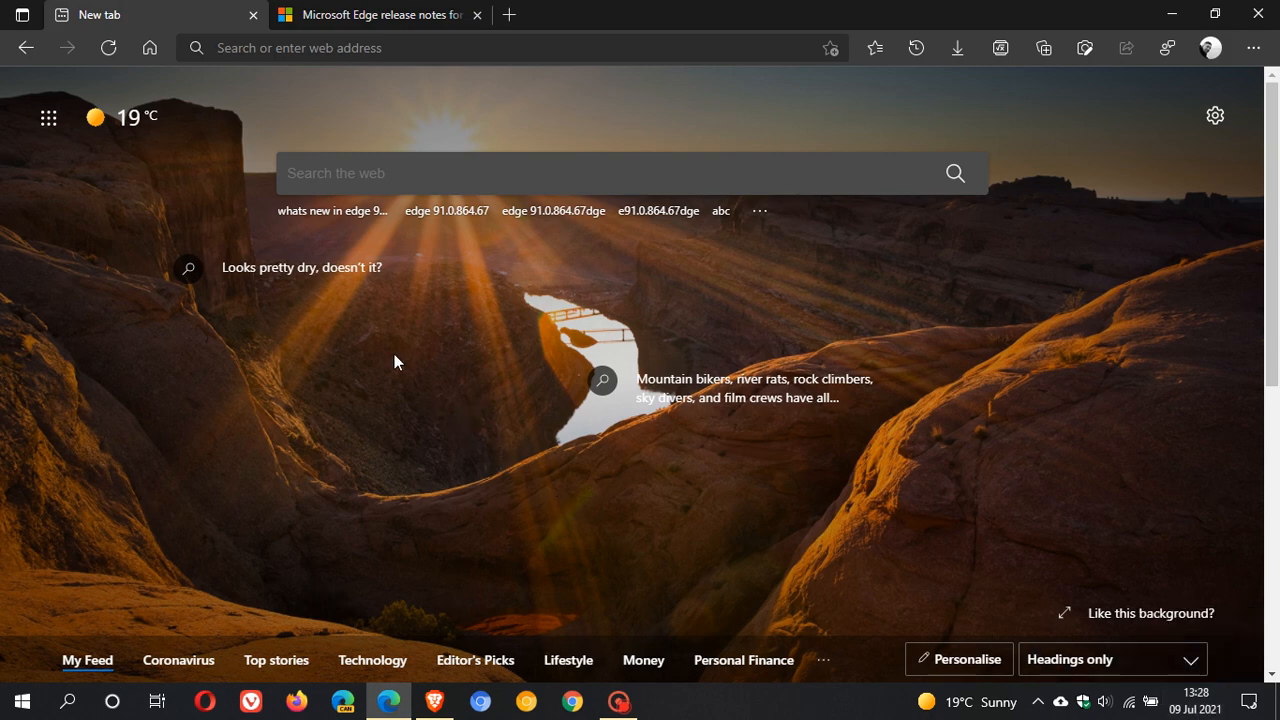
Step: Bring the Edge release notes entry for Version 91.0.864.64 (July 2) into view
left_click(376, 14)
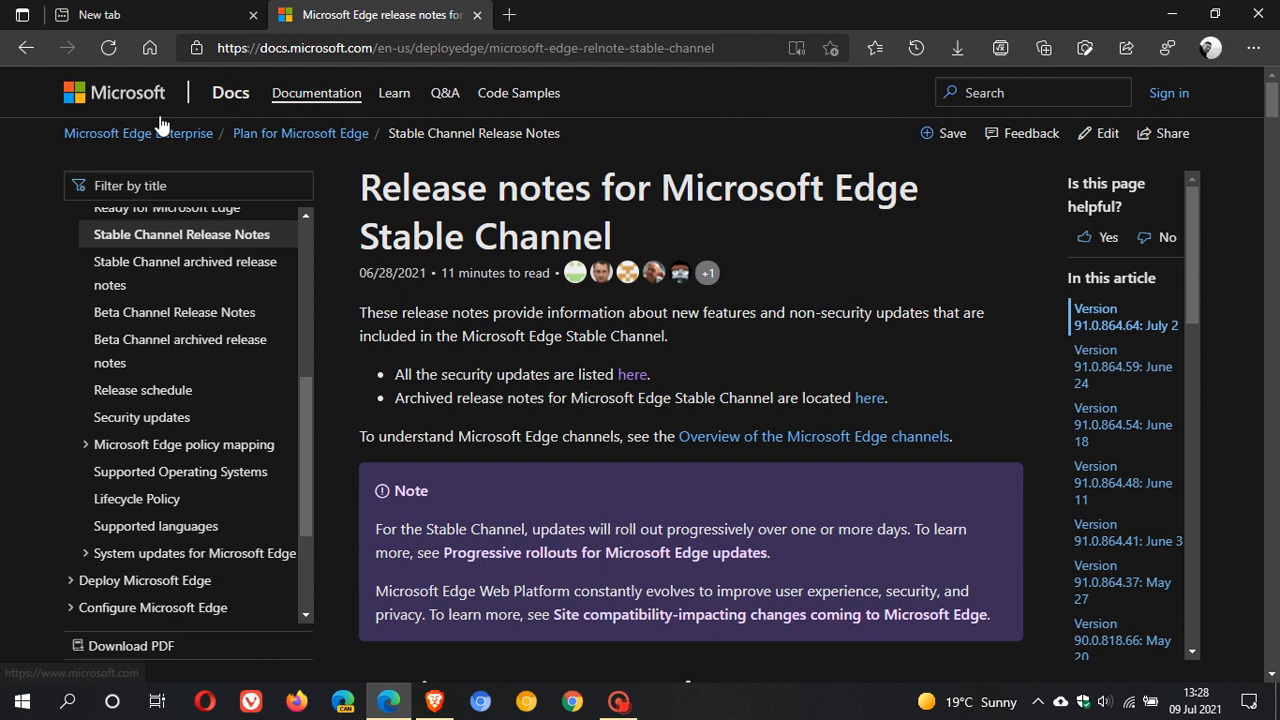
scroll("down", 3)
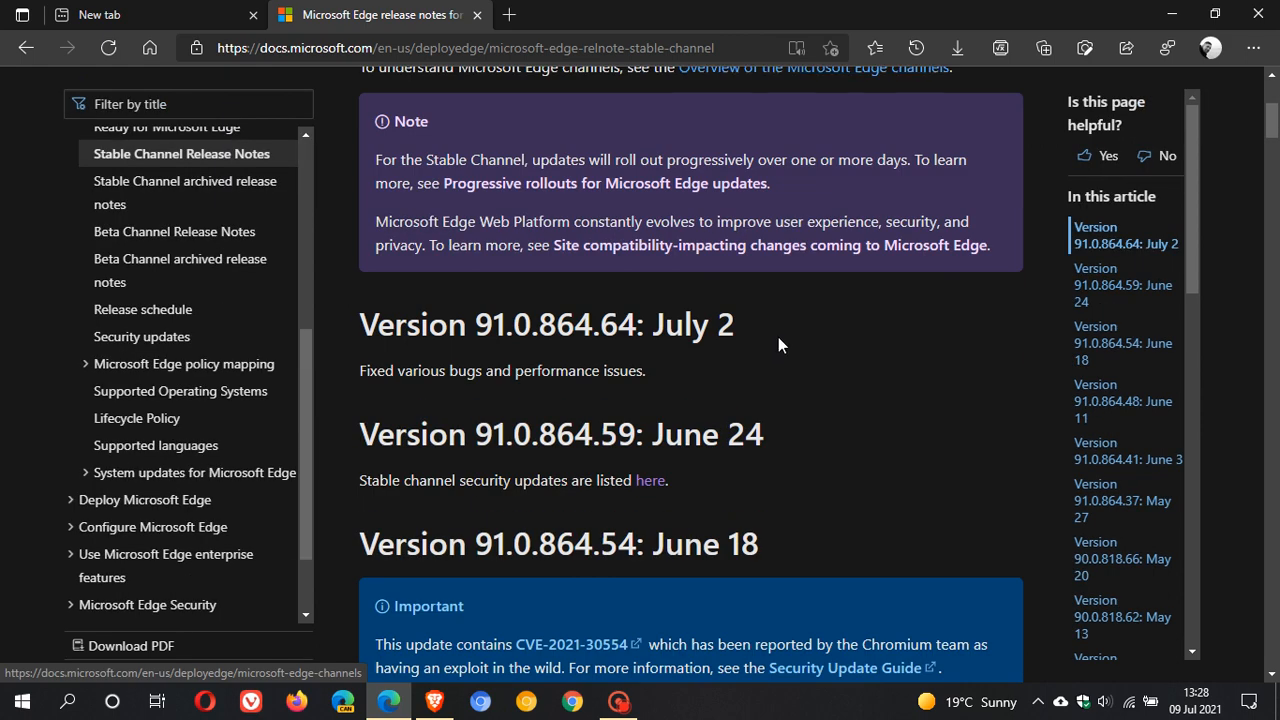
mouse_move(752, 352)
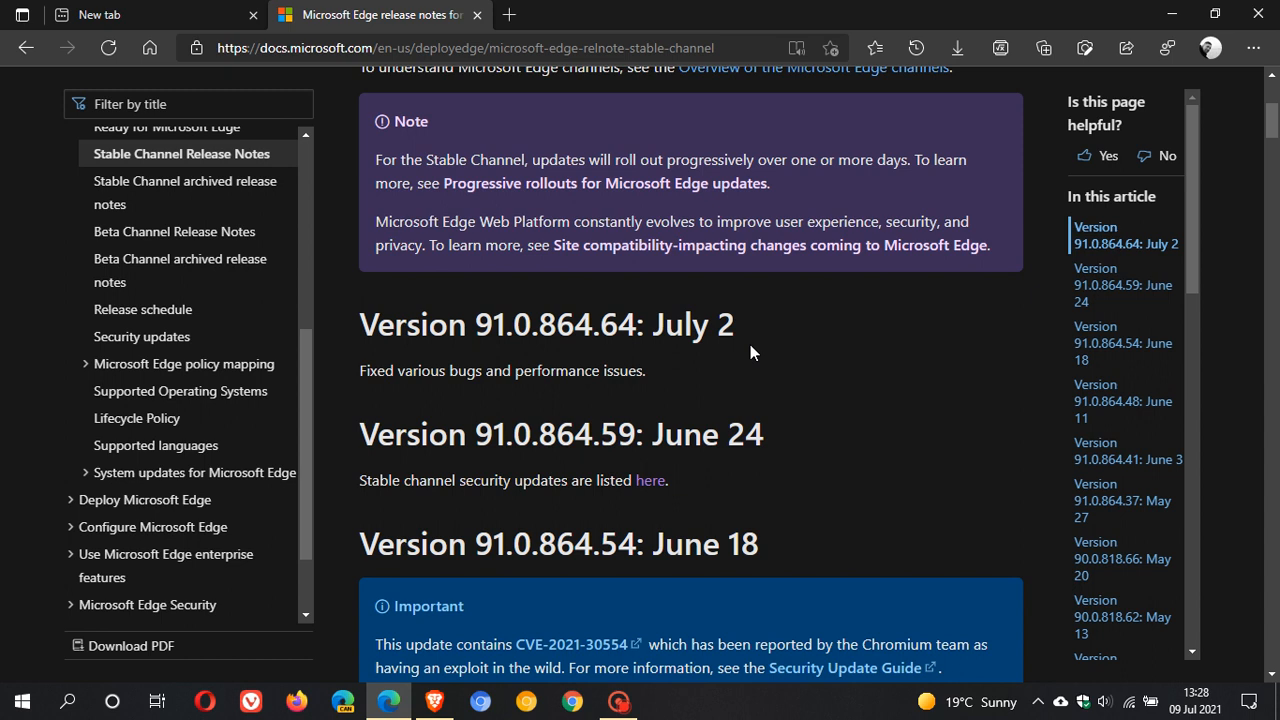
mouse_move(660, 360)
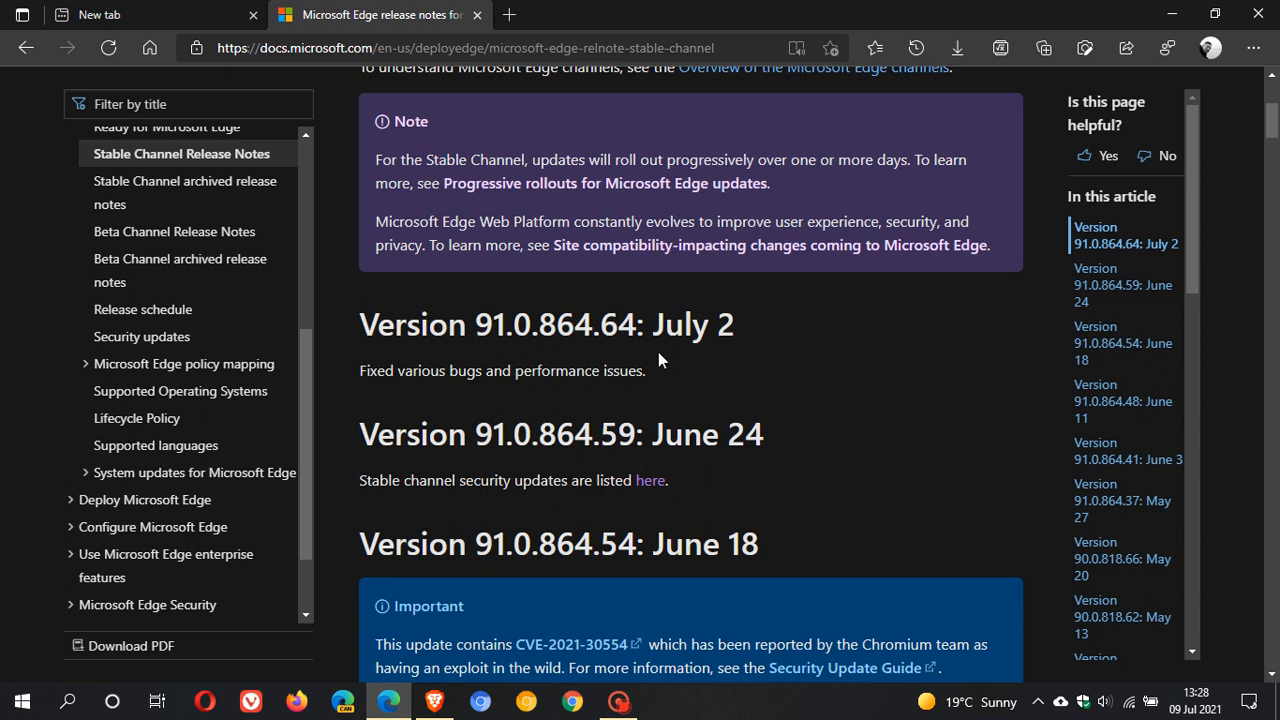
mouse_move(620, 336)
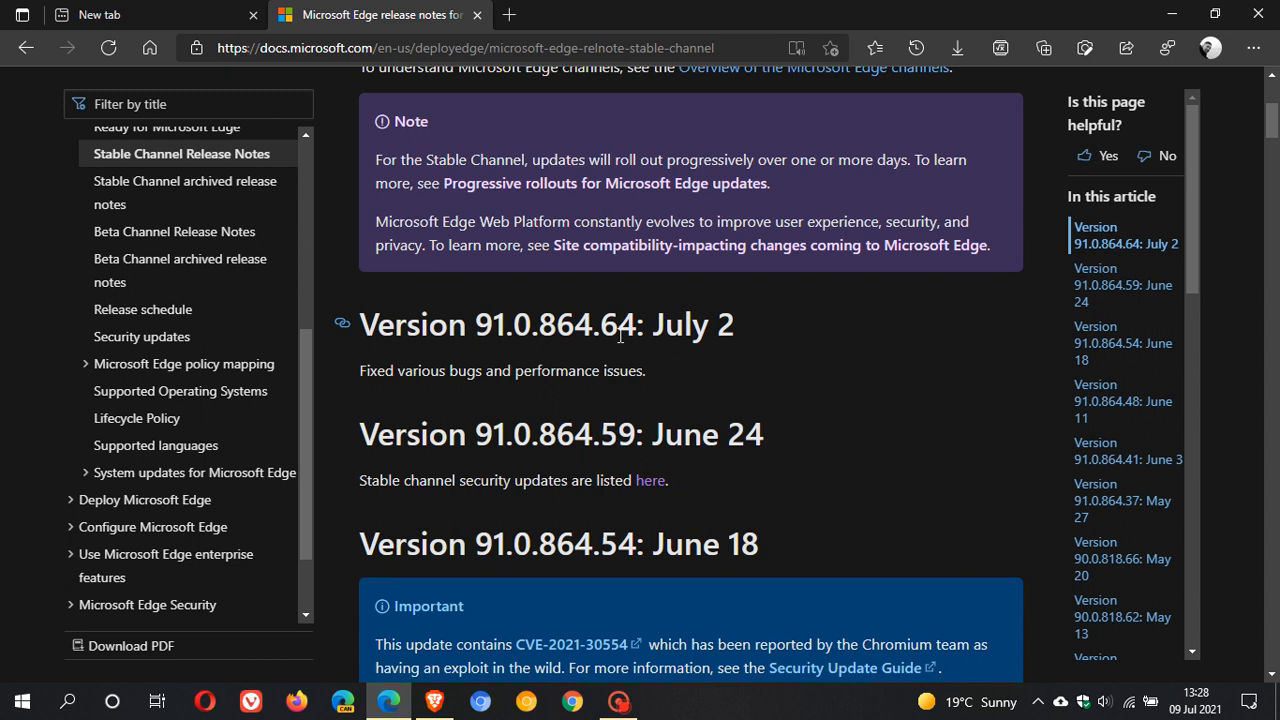
mouse_move(680, 356)
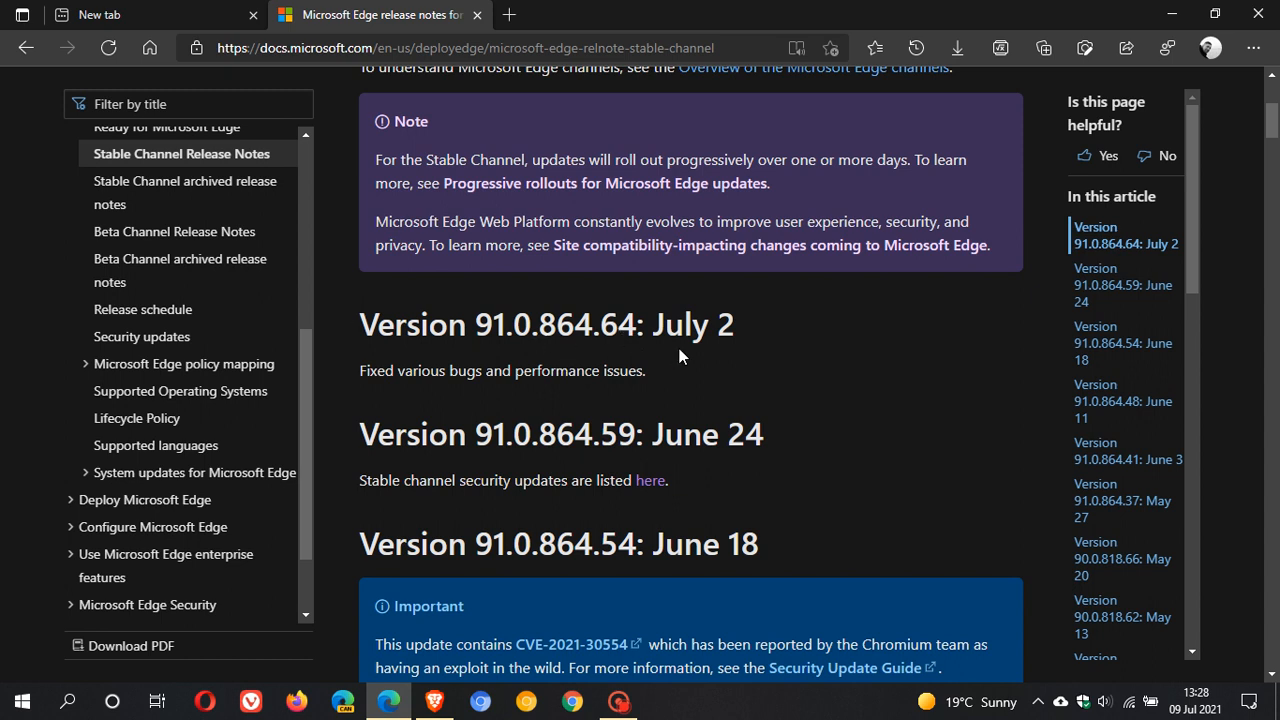
mouse_move(636, 356)
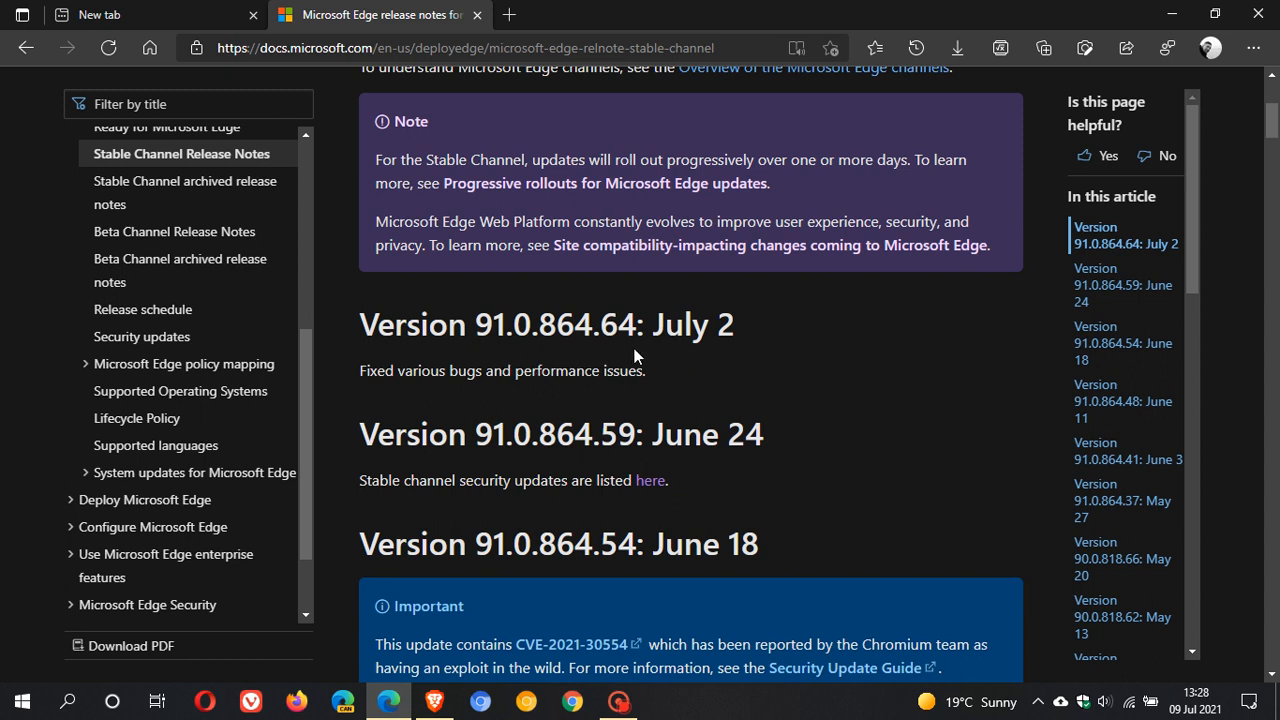
mouse_move(604, 336)
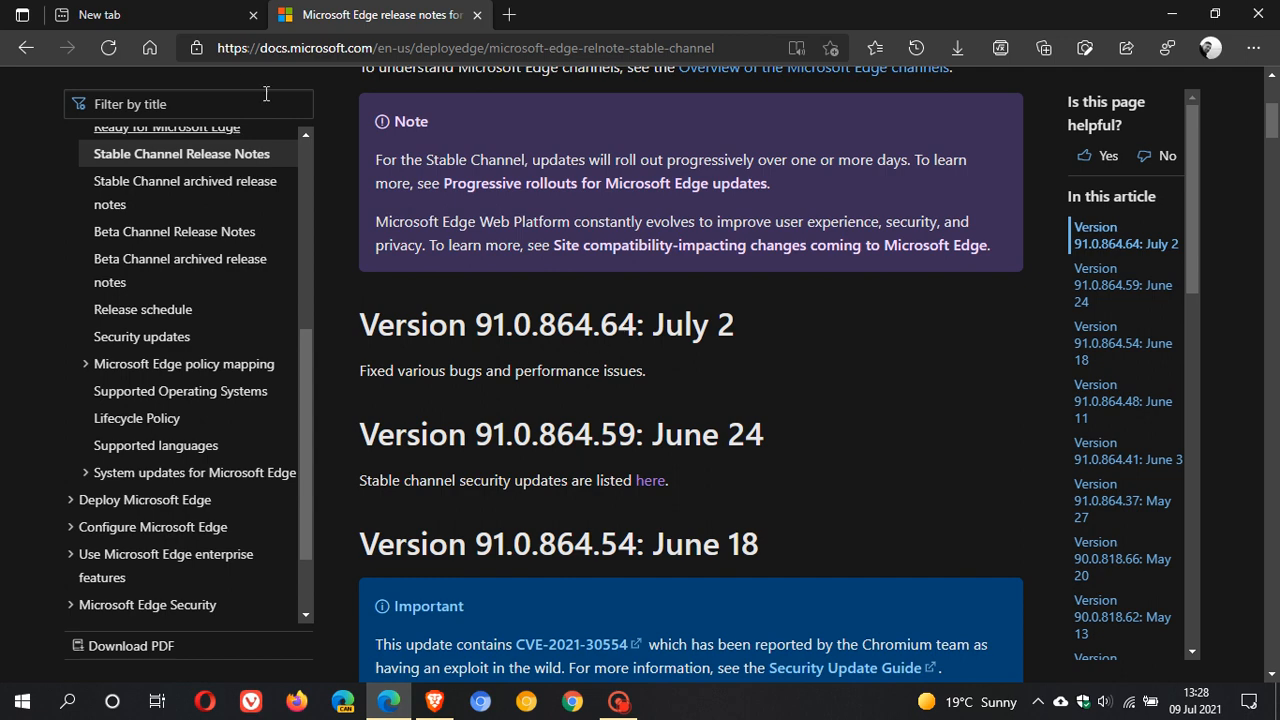
Step: Reach About Microsoft Edge from the new tab's … menu, showing 91.0.864.67 up to date
left_click(150, 14)
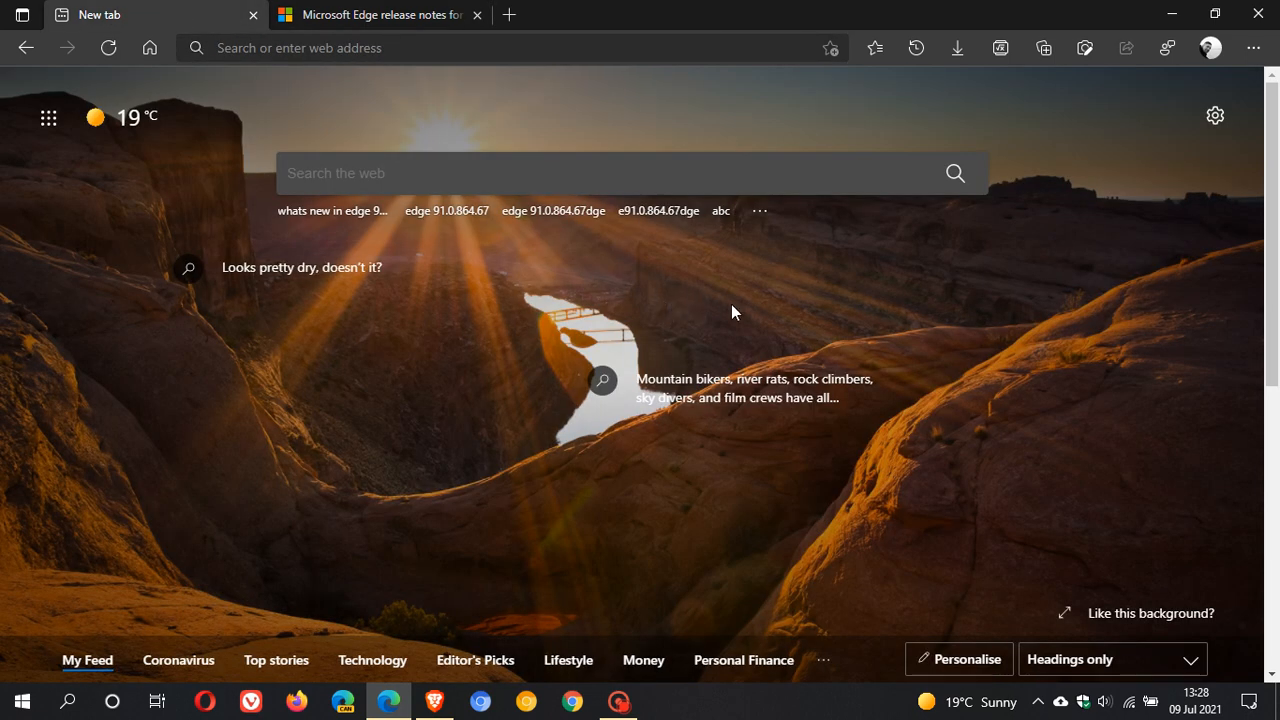
left_click(1252, 48)
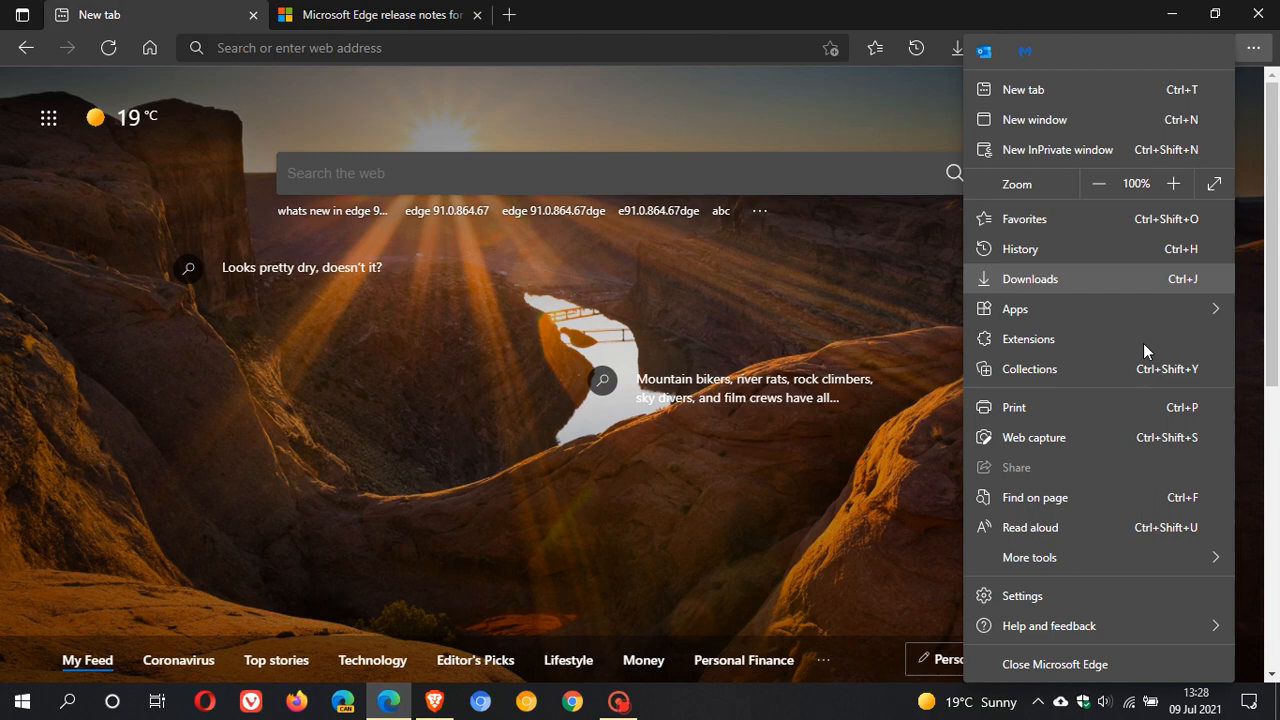
left_click(1048, 624)
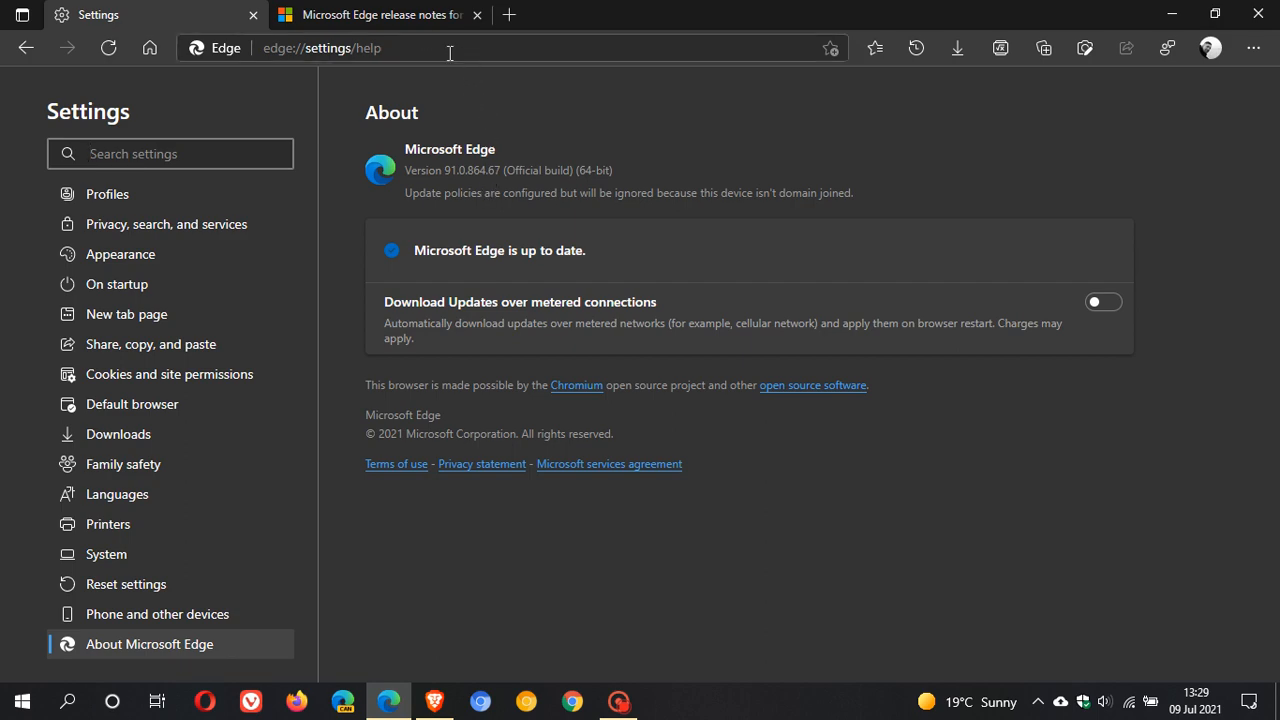
Step: Bring the Settings and more menu back up over the About page
left_click(380, 14)
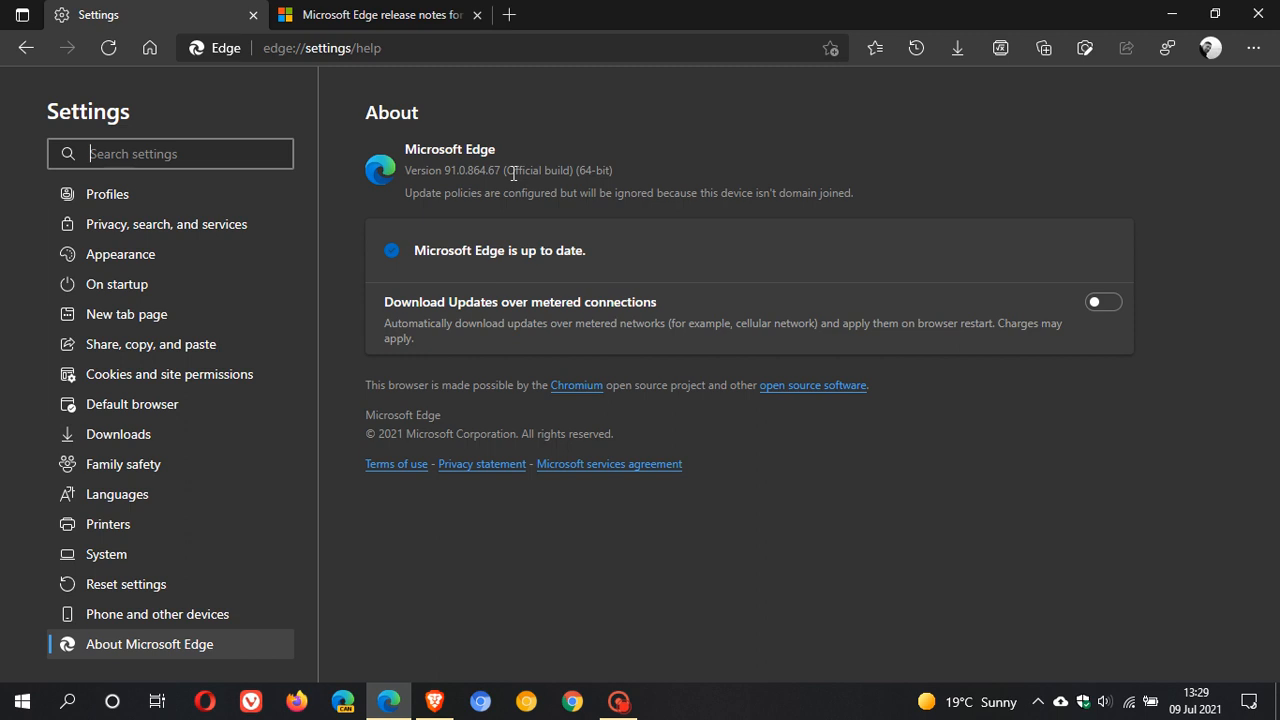
mouse_move(480, 186)
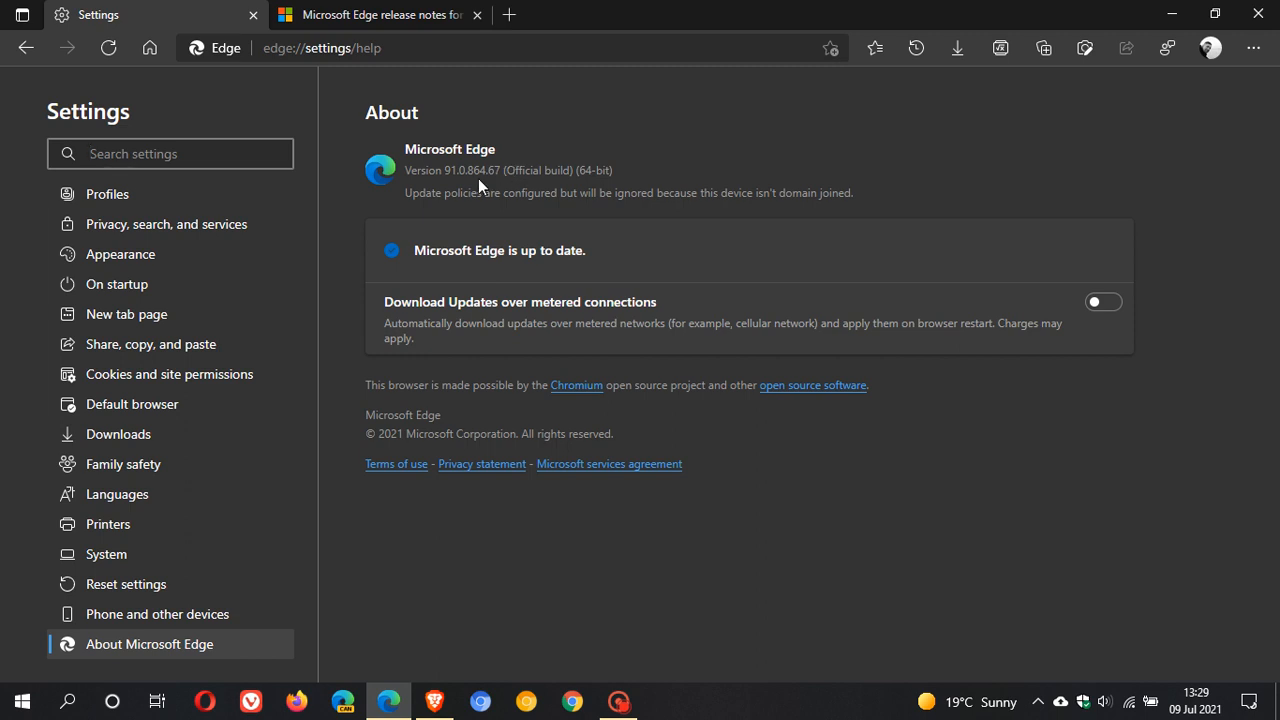
mouse_move(428, 192)
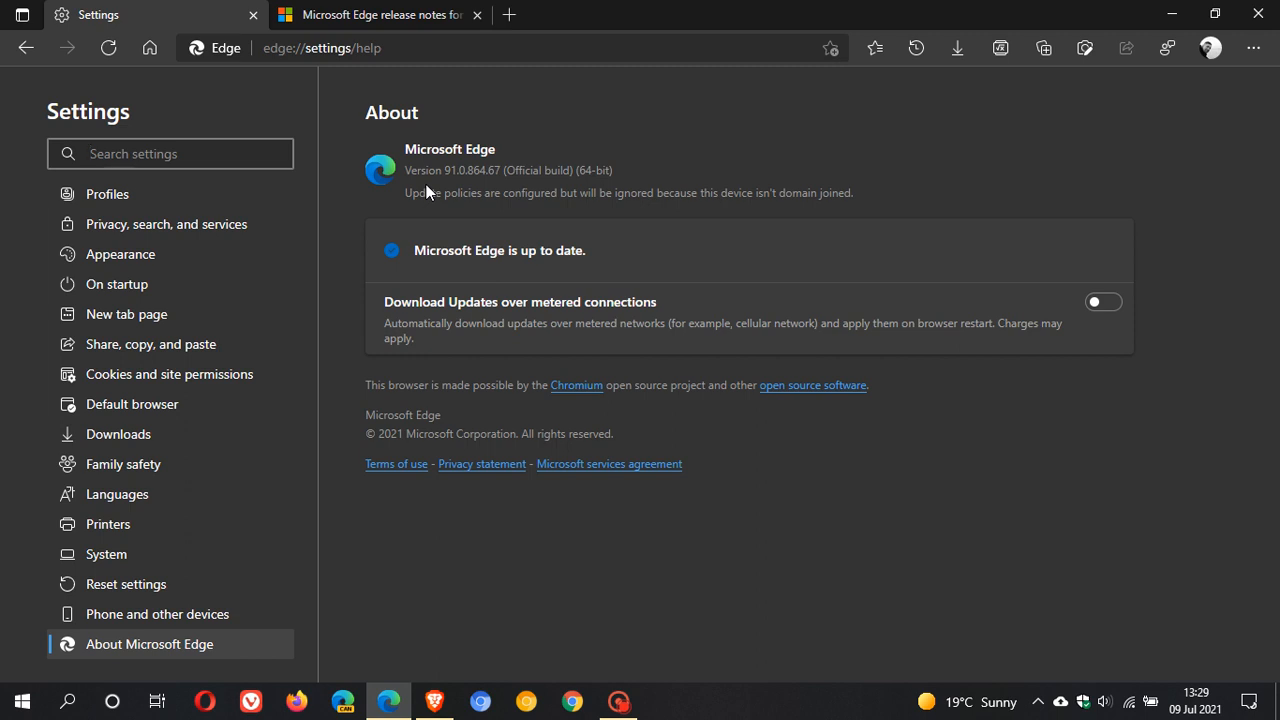
mouse_move(494, 176)
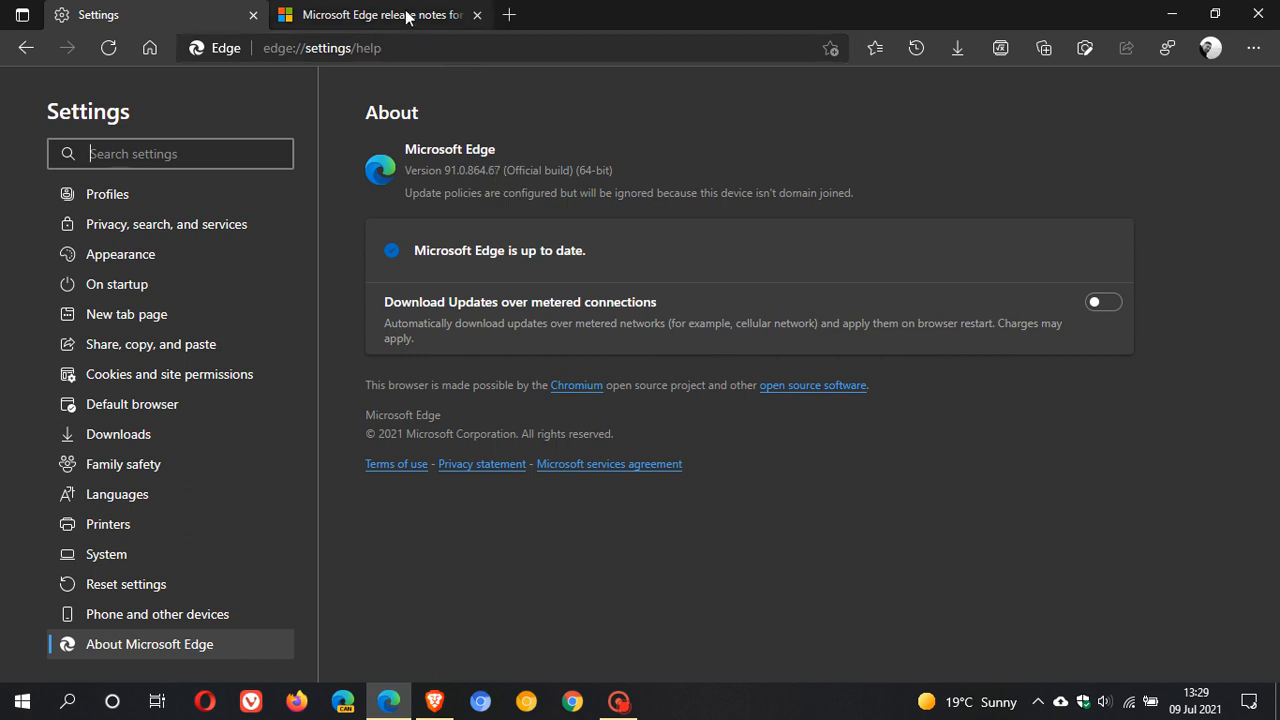
mouse_move(1252, 48)
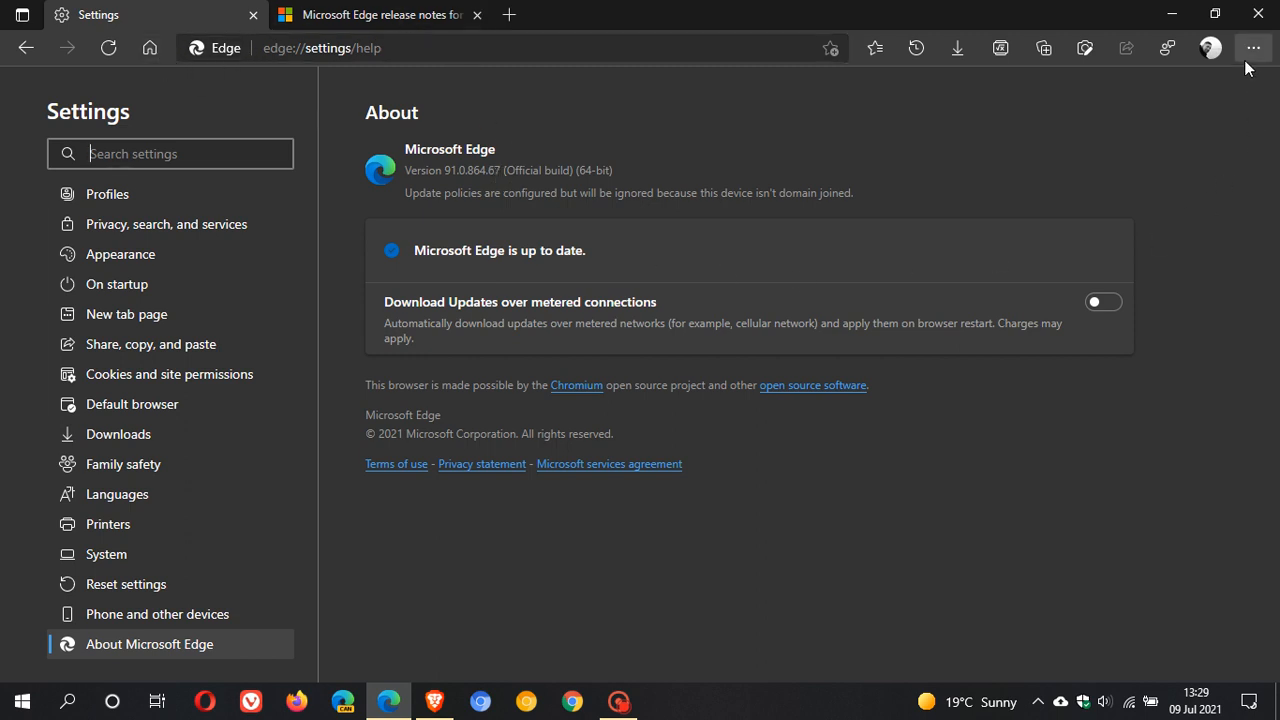
left_click(1252, 48)
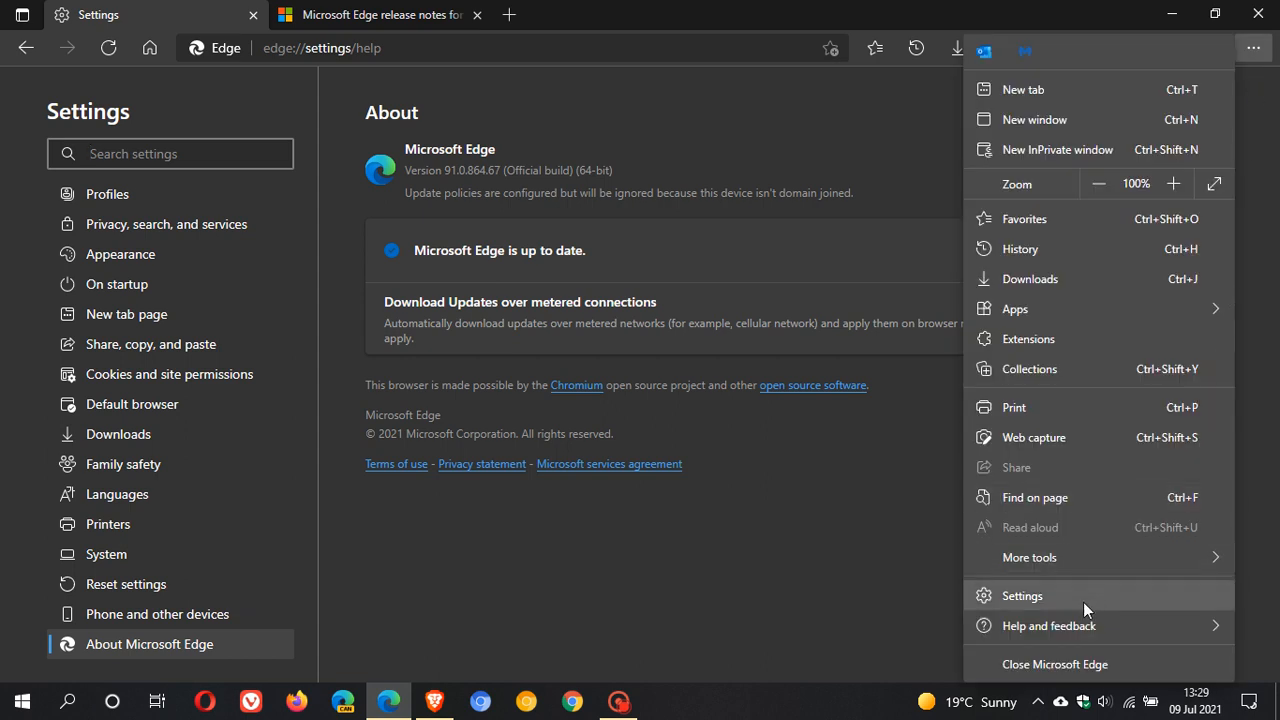